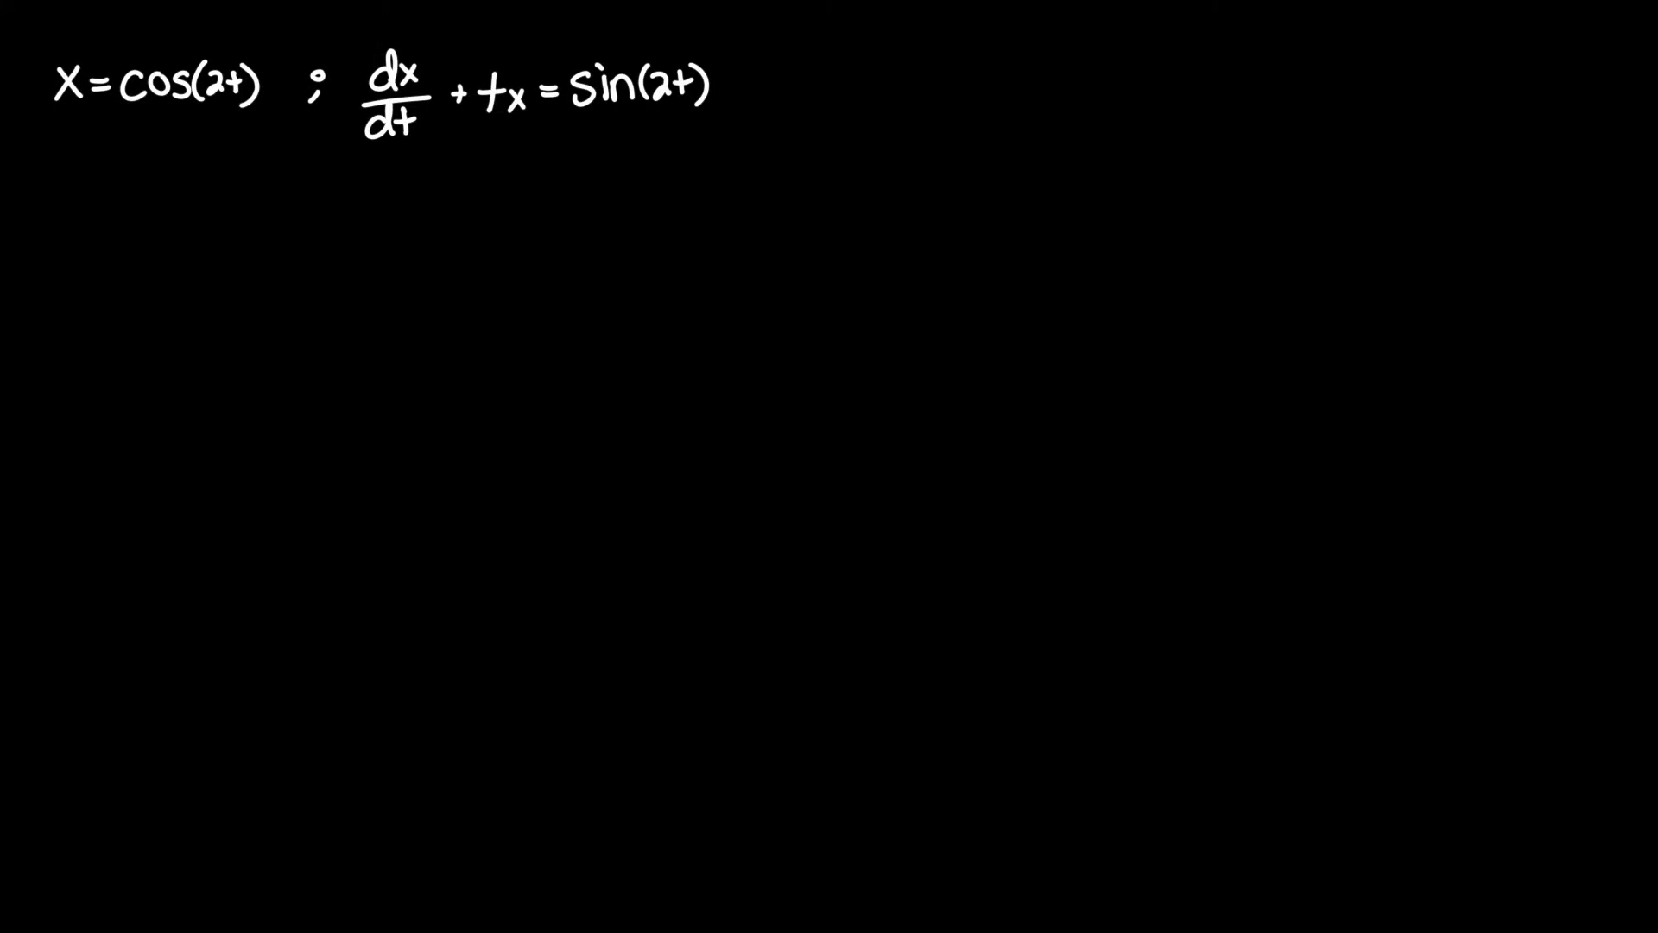
{"action": "mouse_move", "coordinate": [146, 151]}
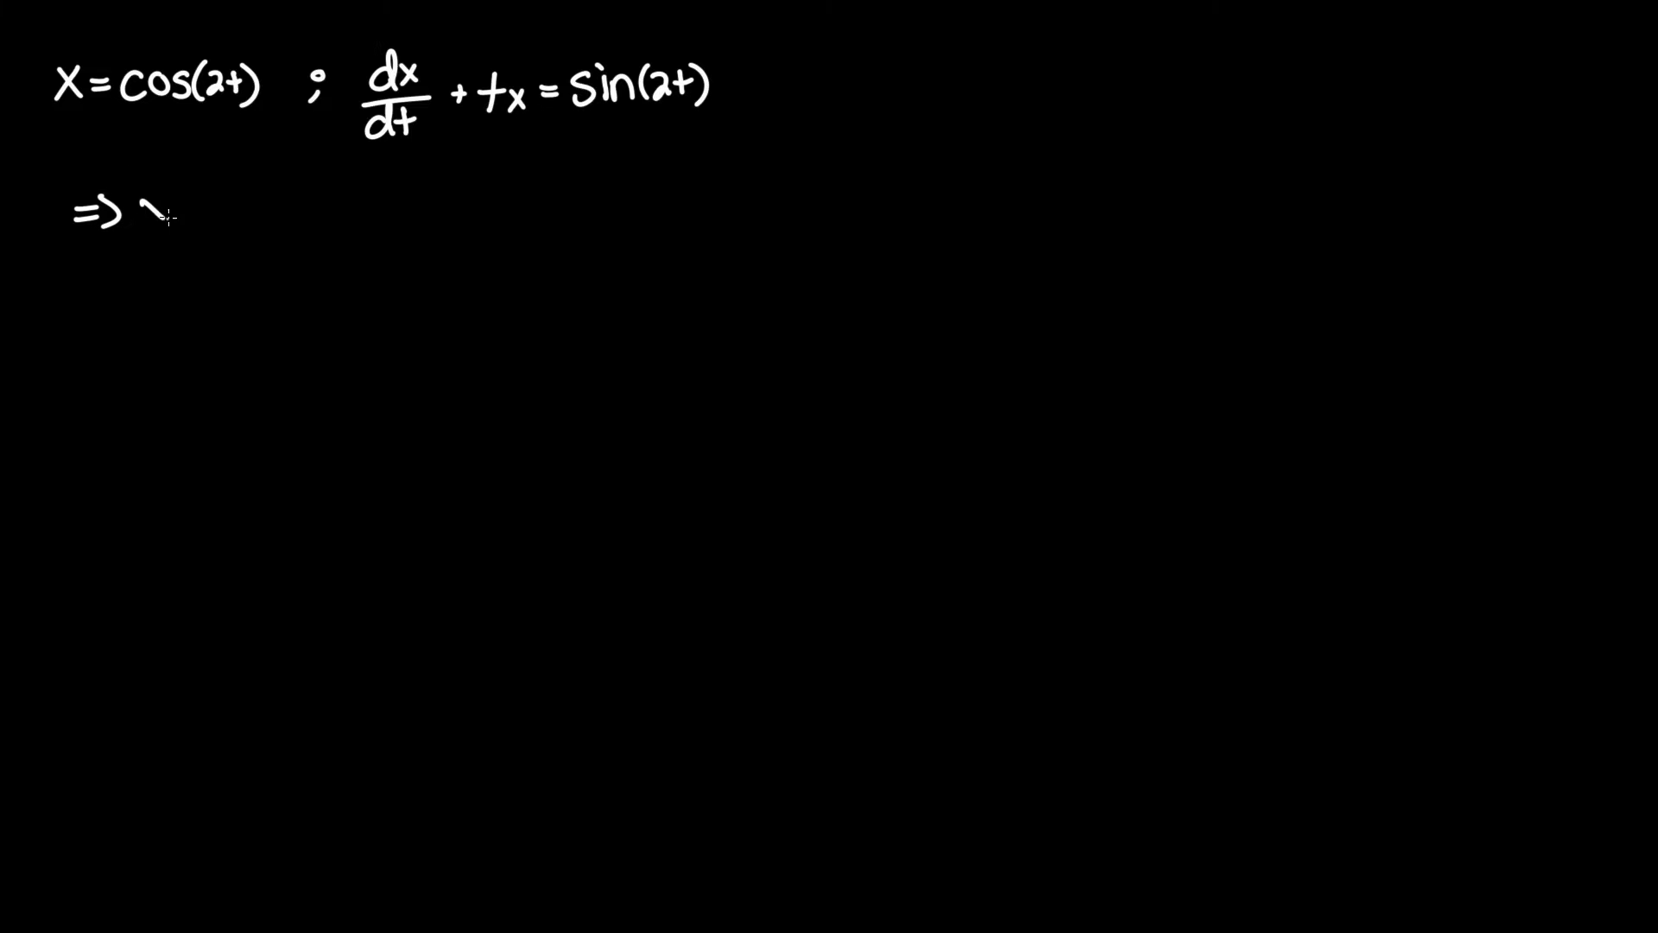
{"action": "type", "text": "x'="}
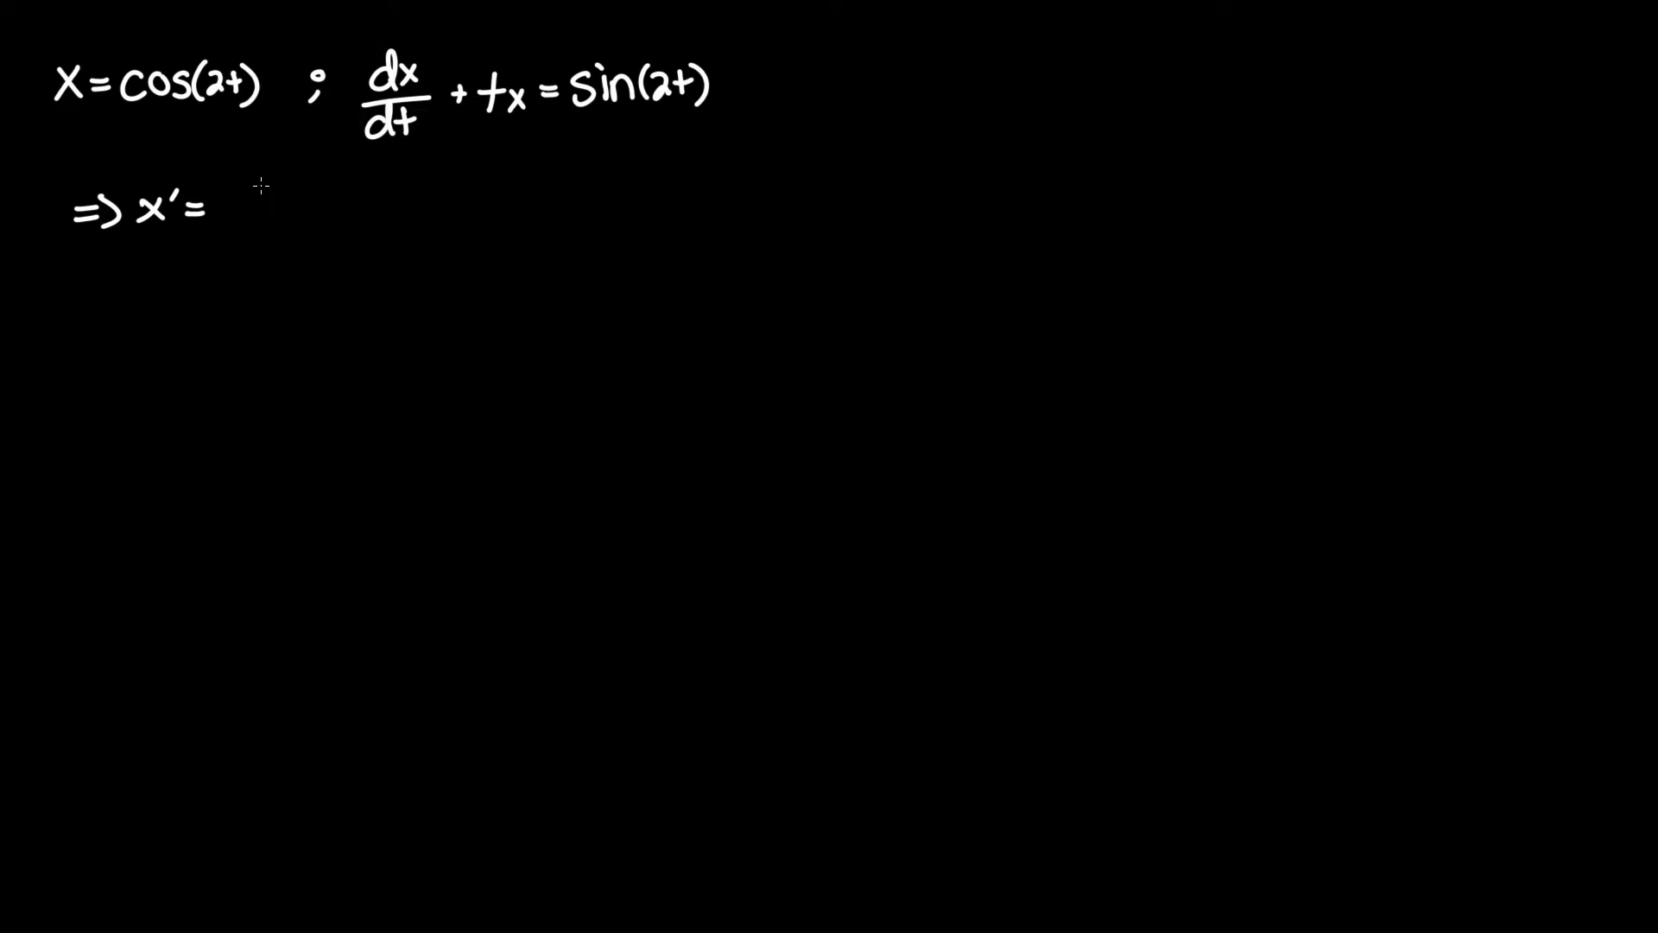
{"action": "mouse_move", "coordinate": [257, 213]}
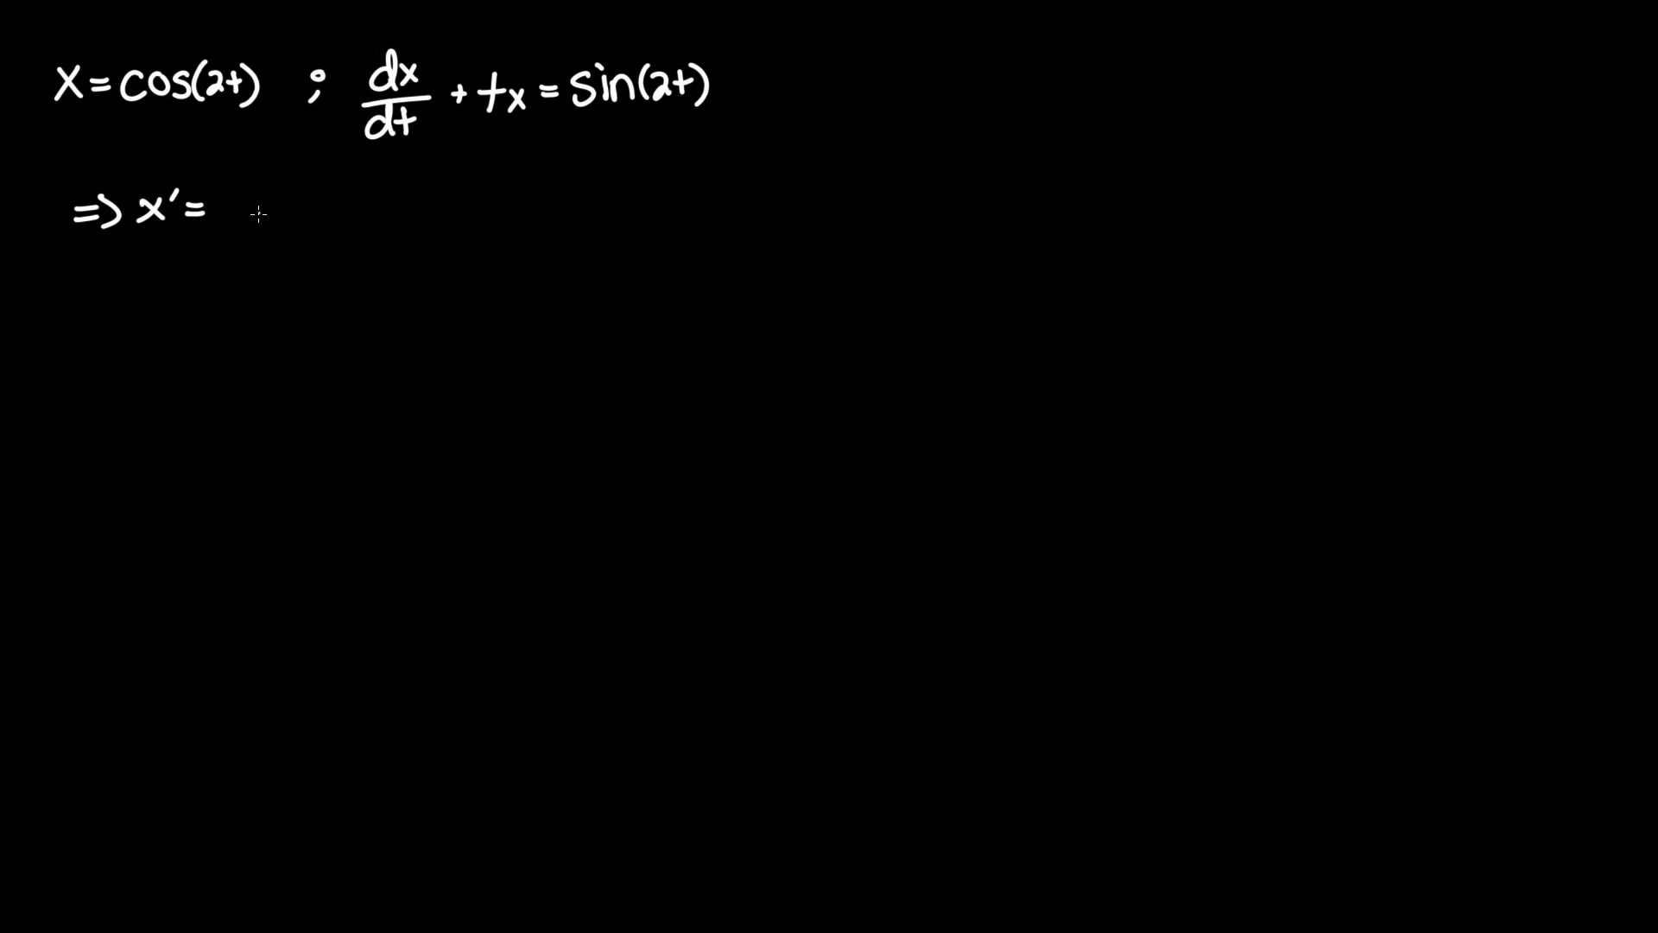
{"action": "type", "text": "-"}
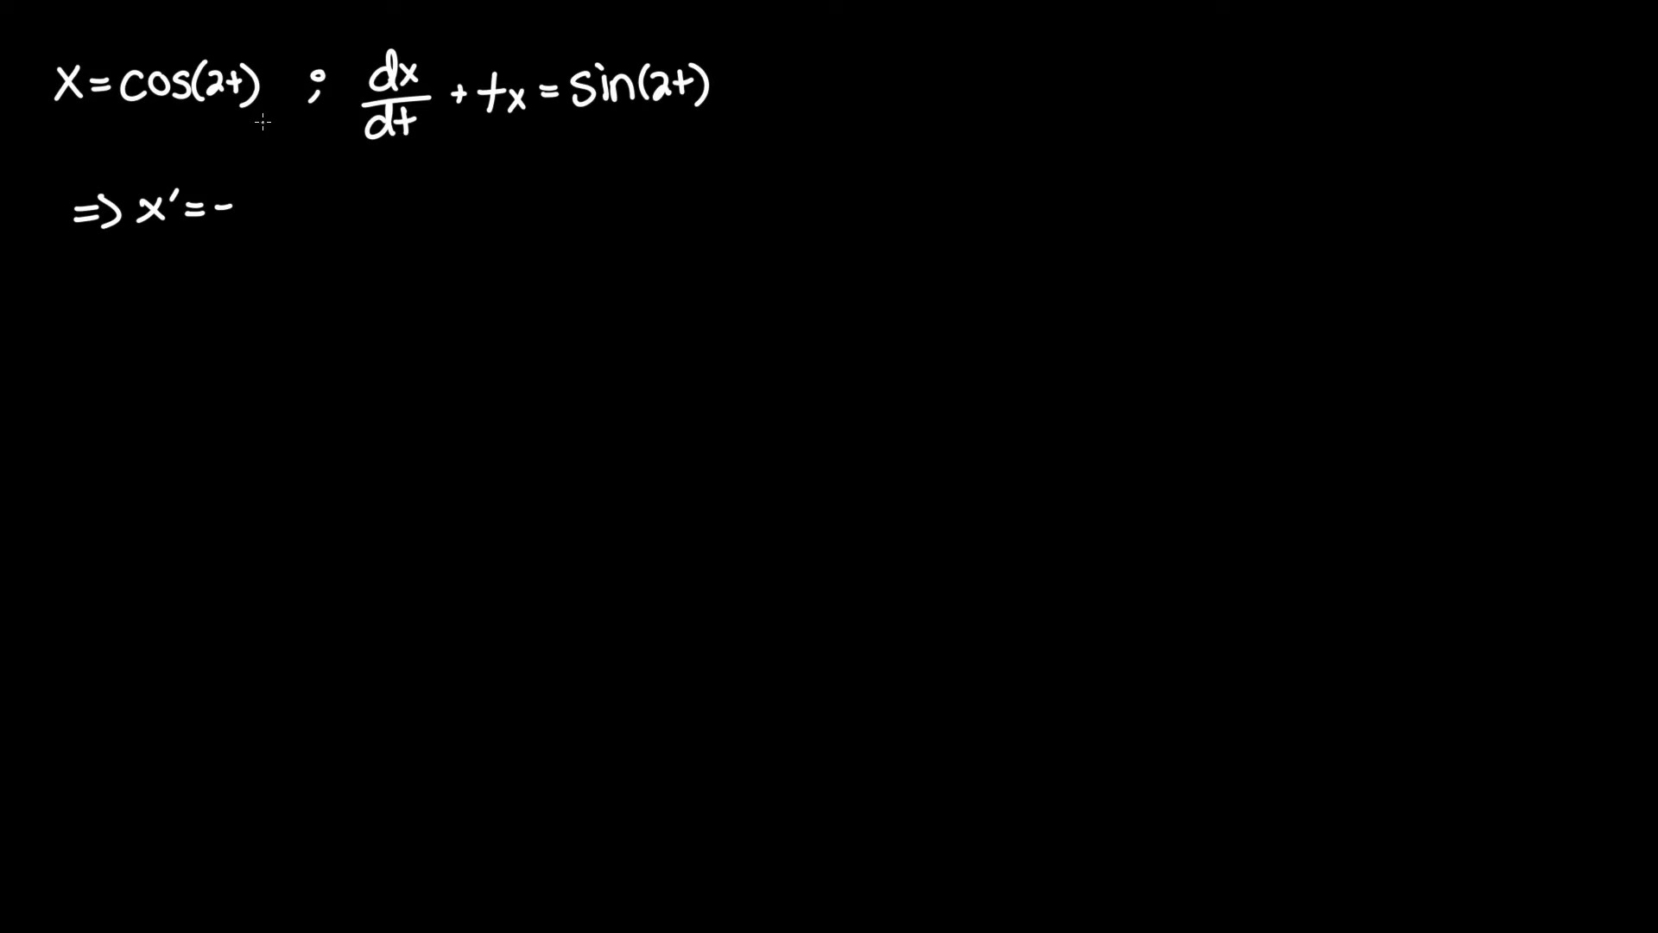
{"action": "mouse_move", "coordinate": [216, 100]}
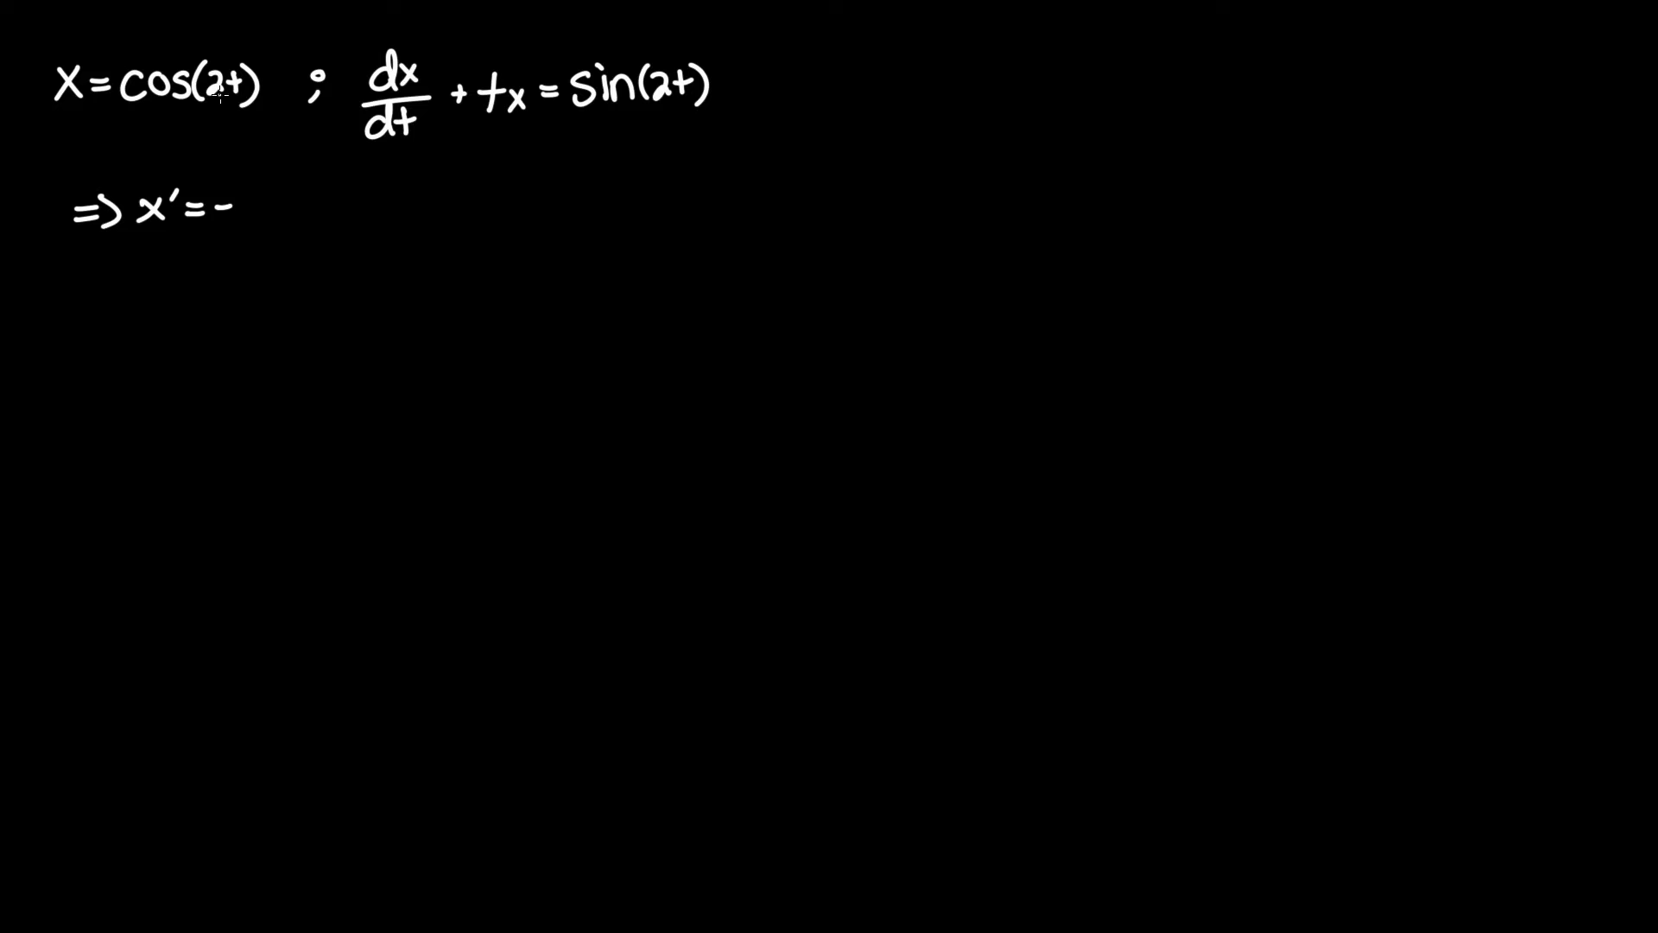
{"action": "type", "text": "2"}
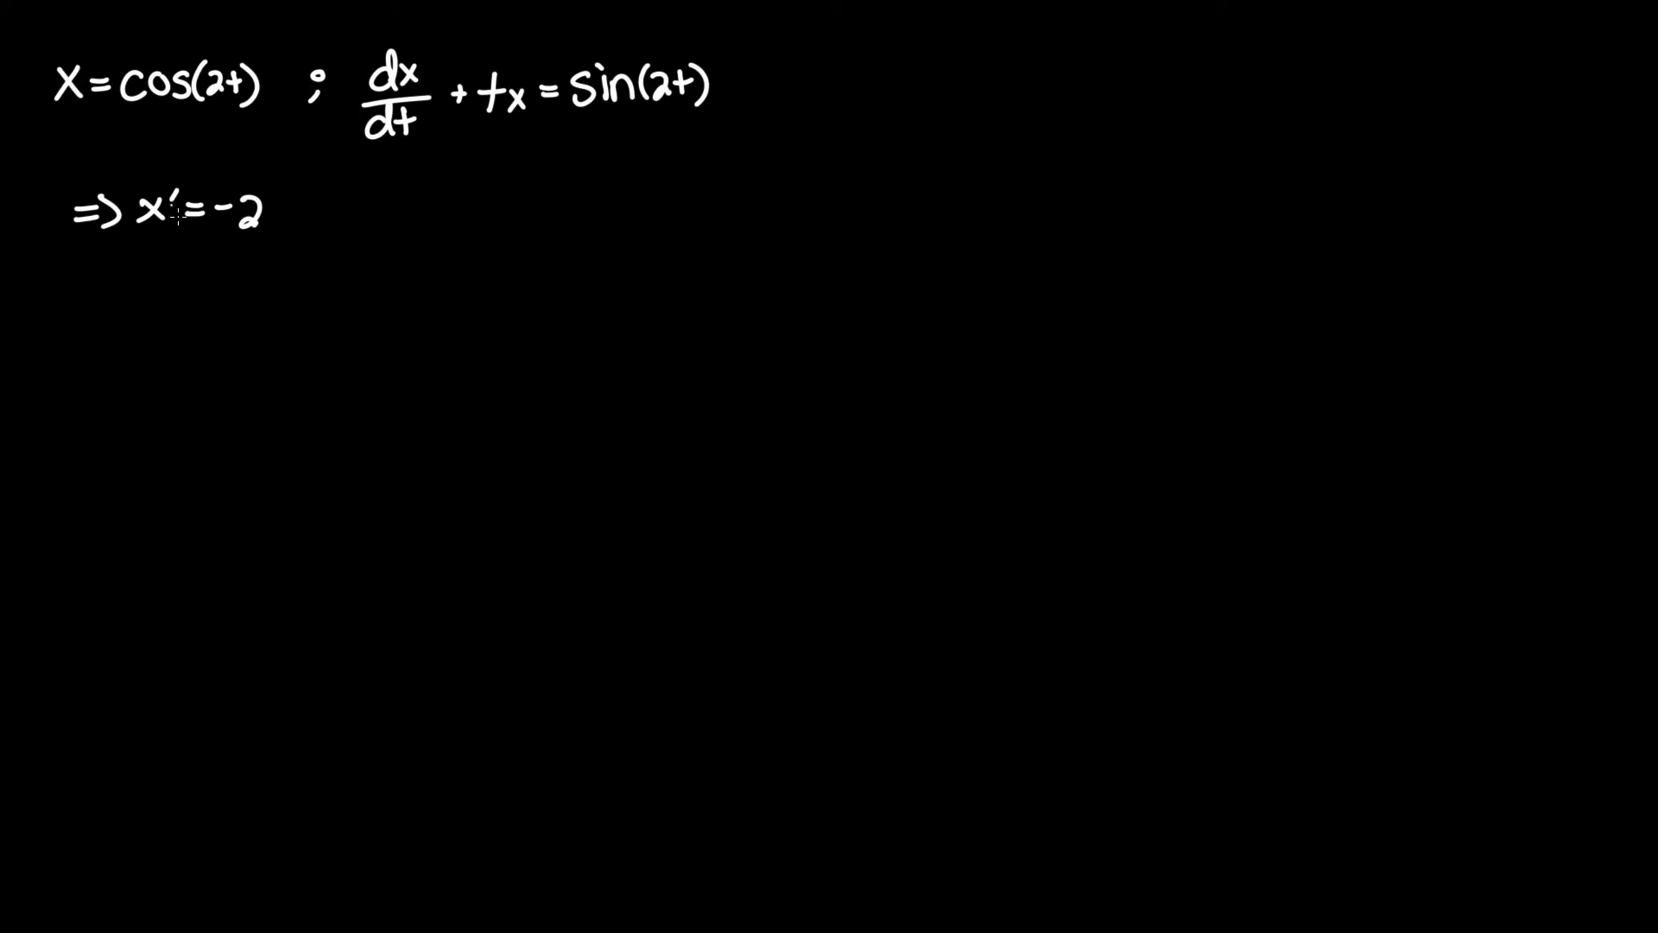
{"action": "type", "text": "sin(2t"}
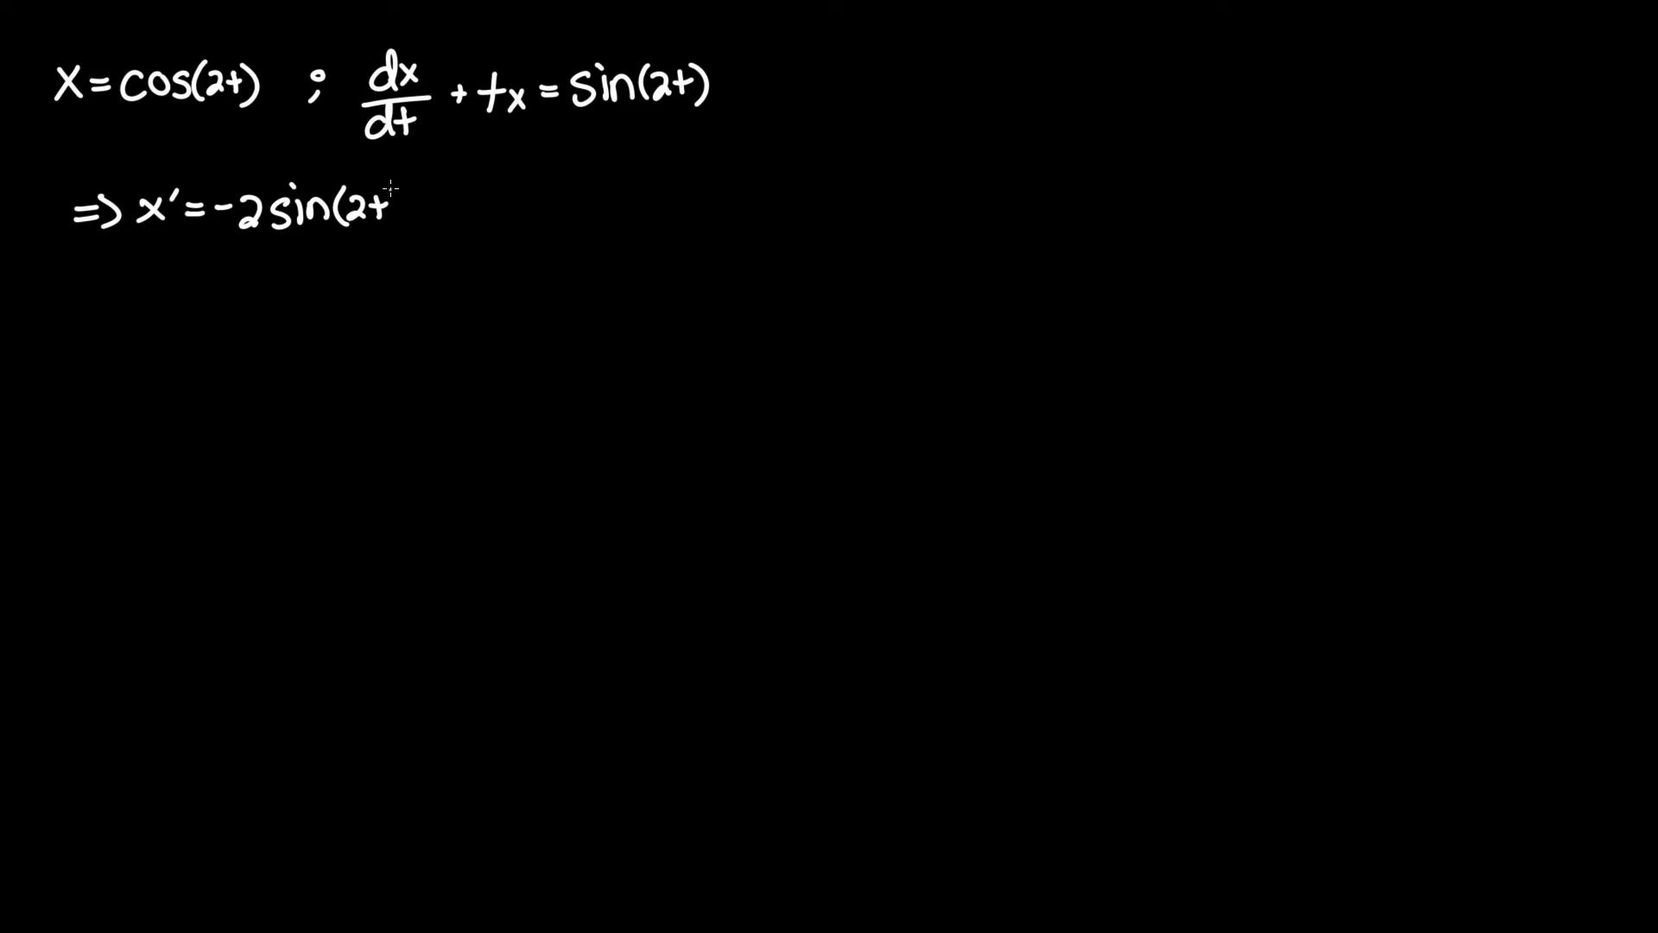
{"action": "type", "text": ")"}
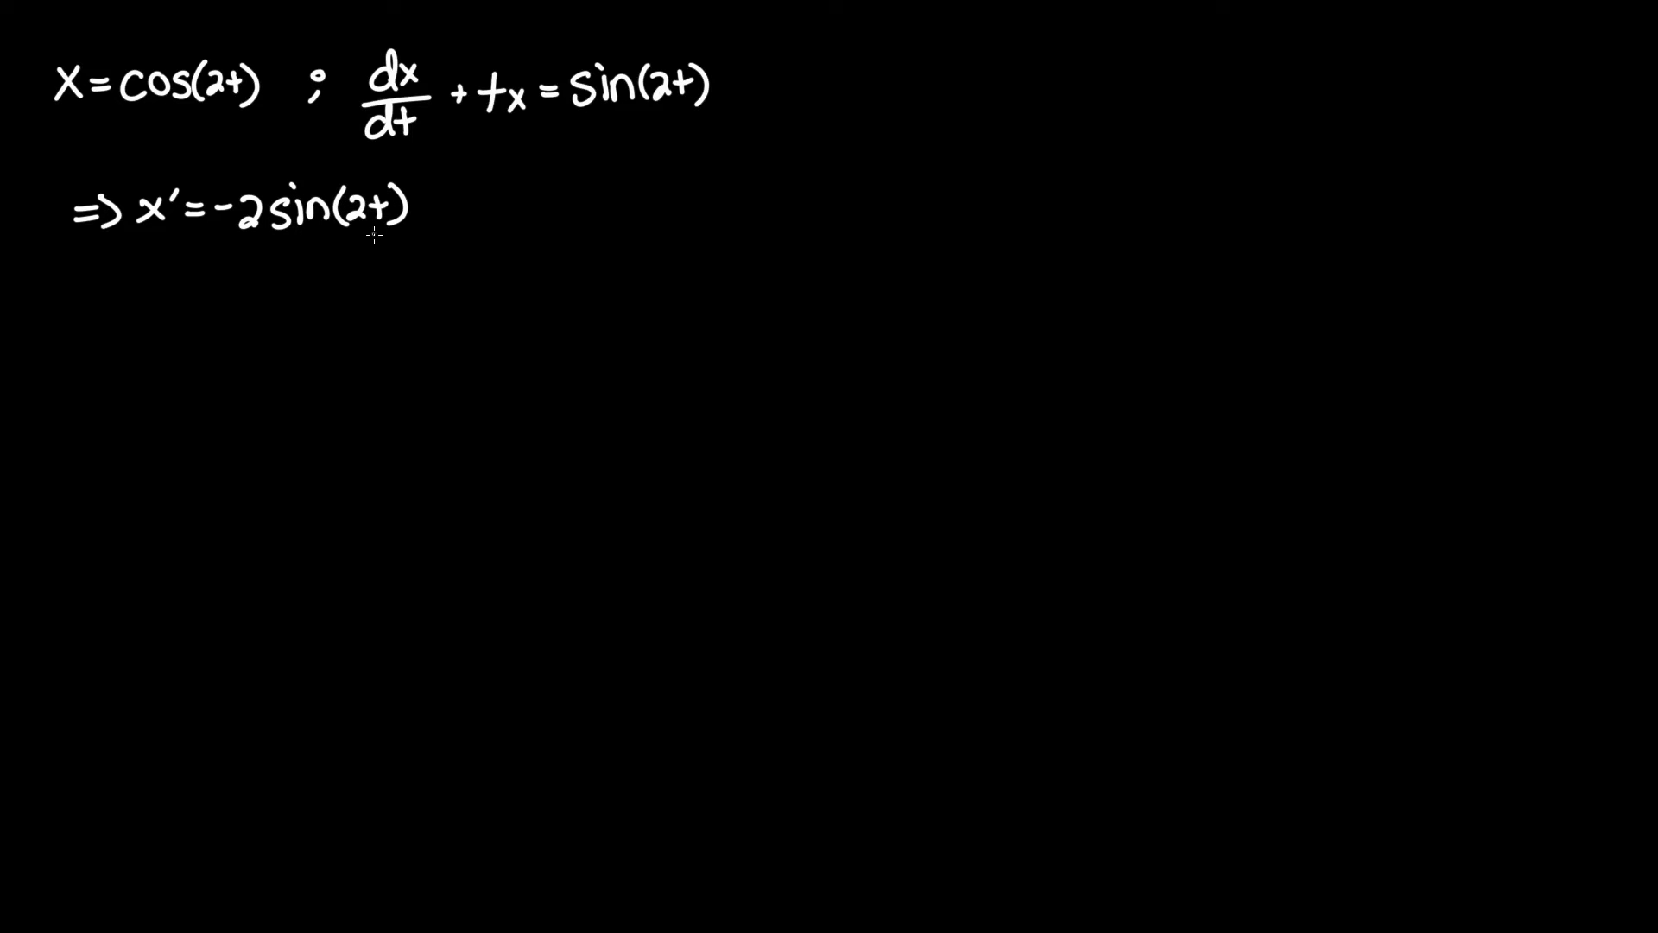
{"action": "type", "text": "="}
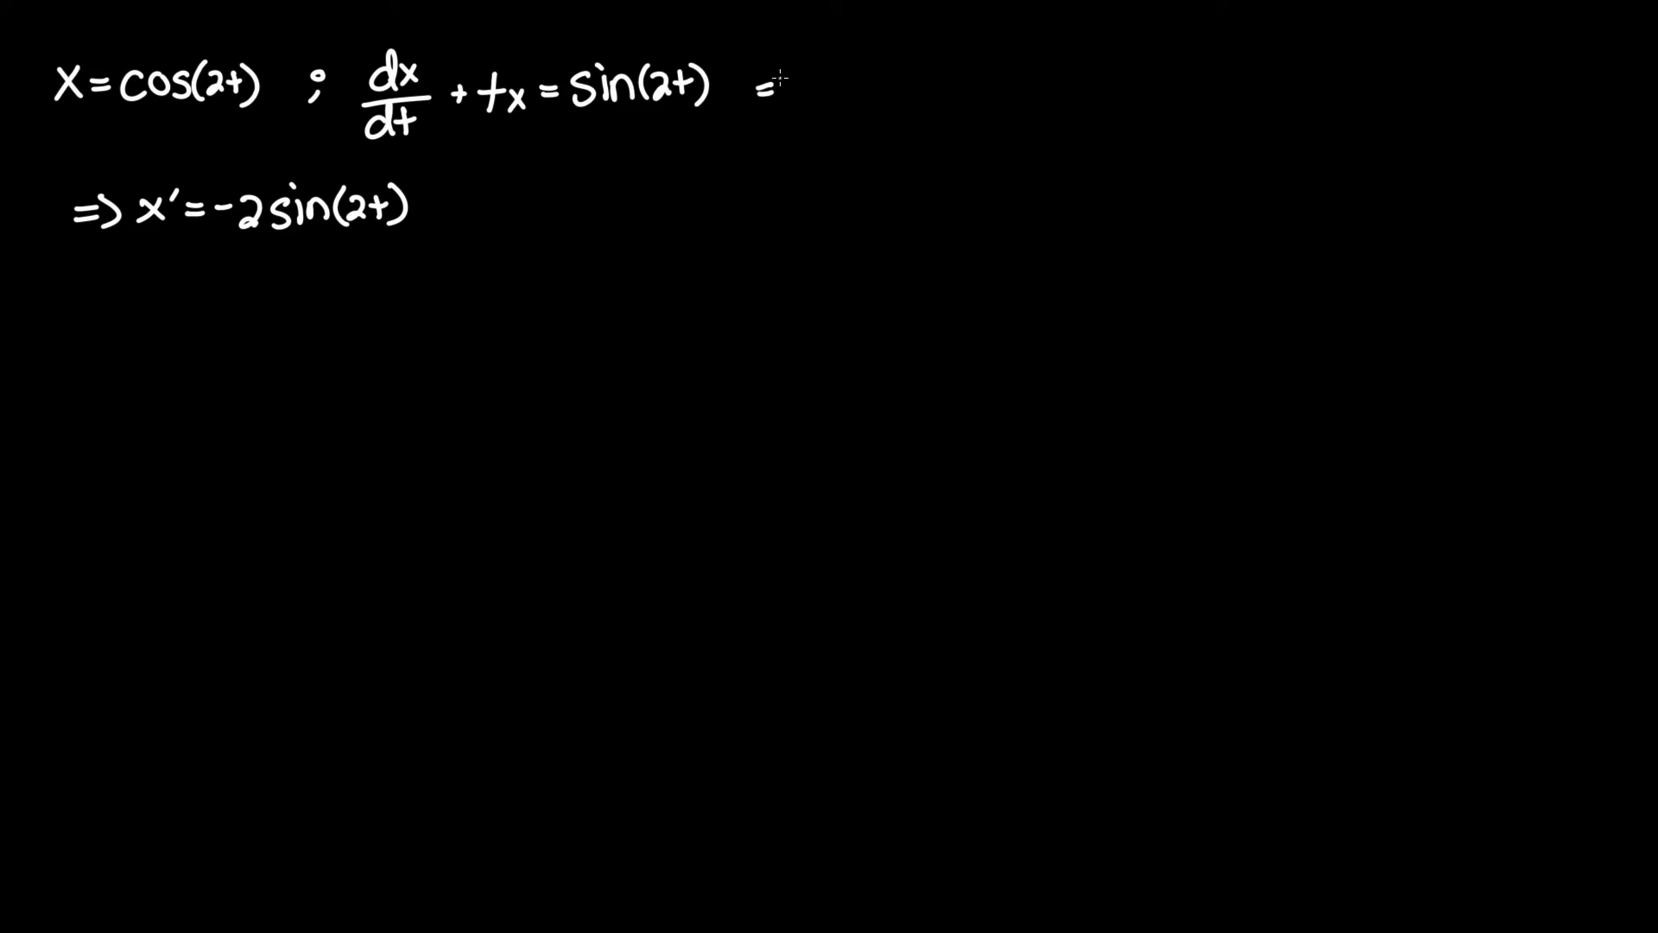
{"action": "type", "text": "=> x'"}
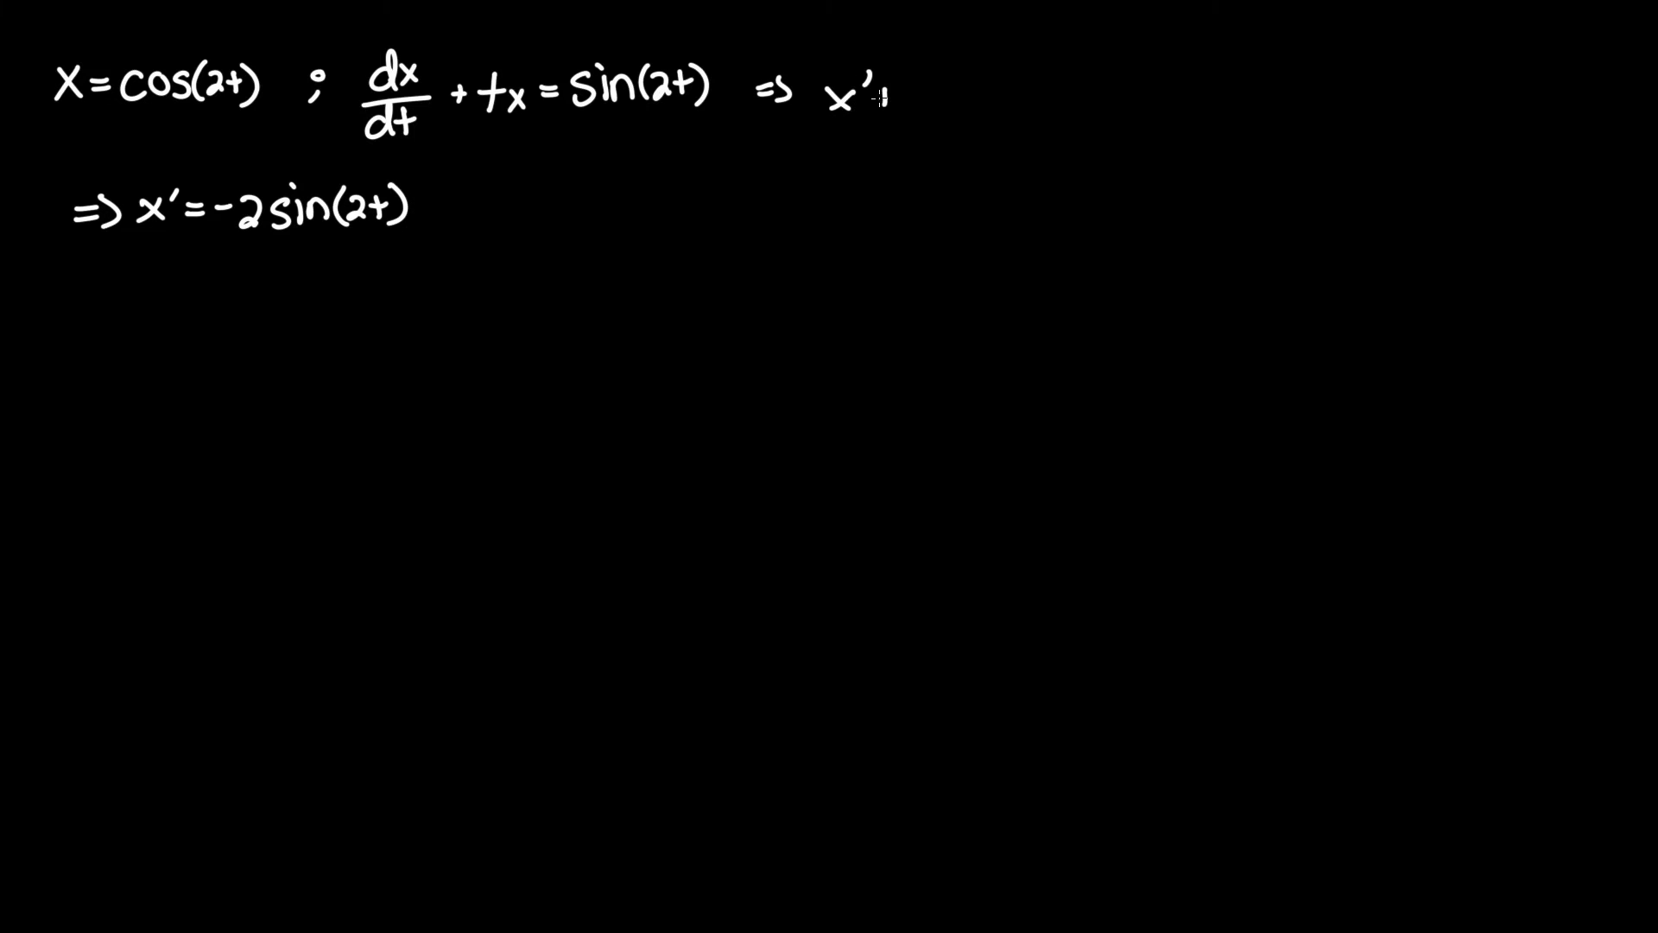
{"action": "type", "text": "+tx="}
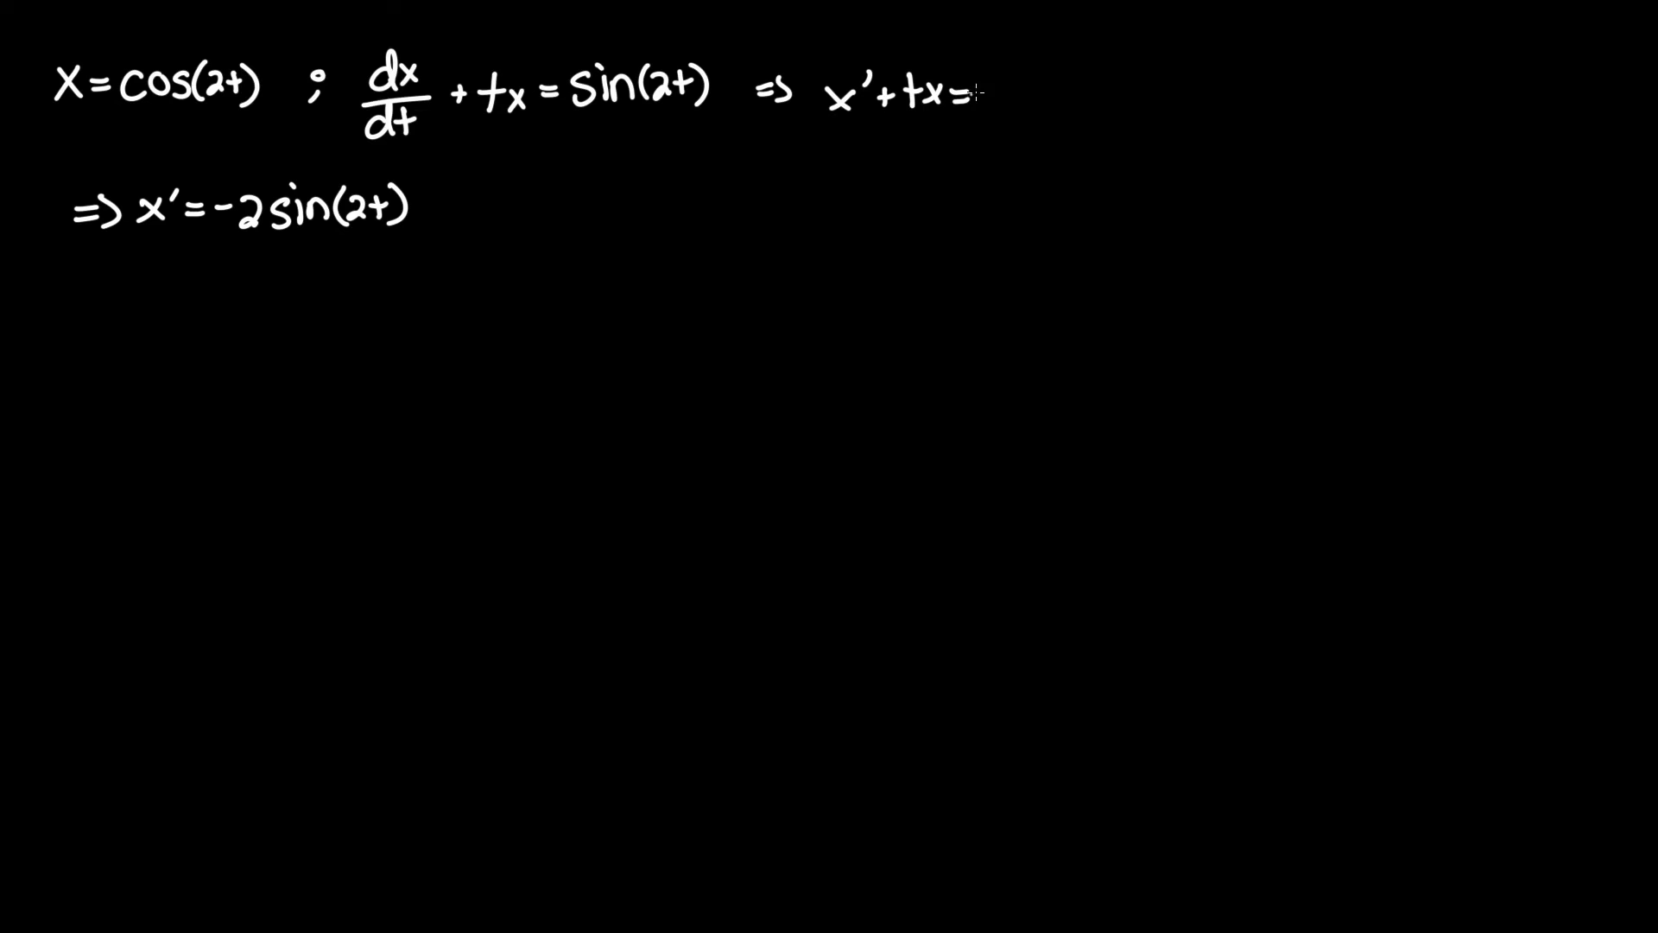
{"action": "type", "text": "sin(2t)"}
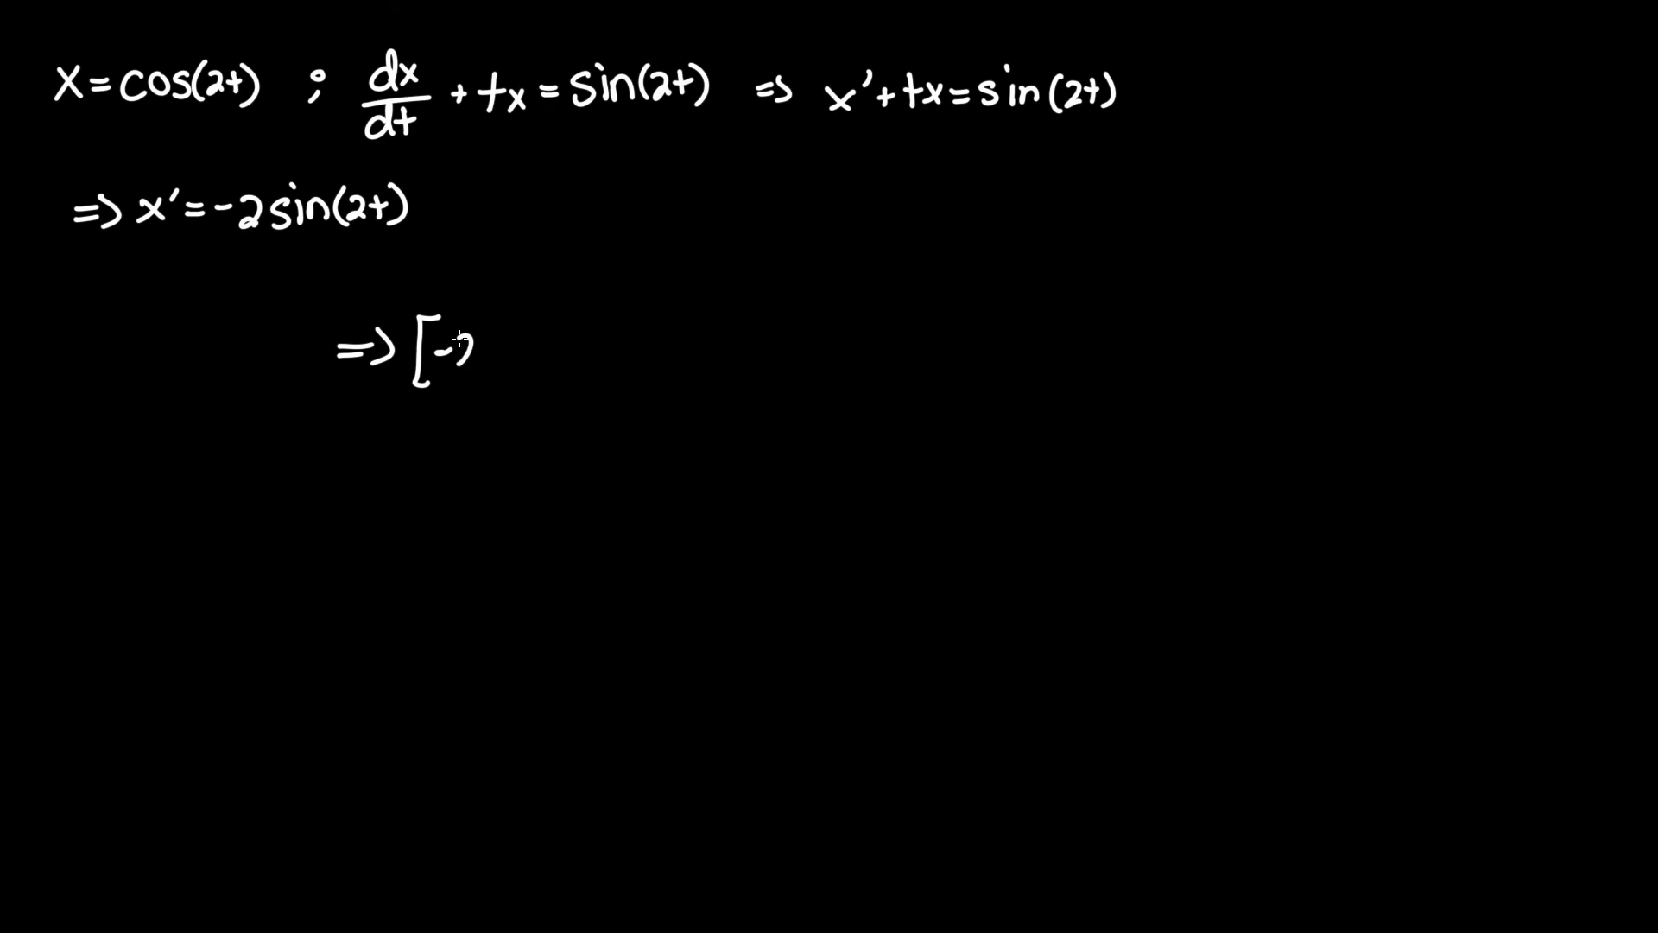
{"action": "type", "text": "2sin("}
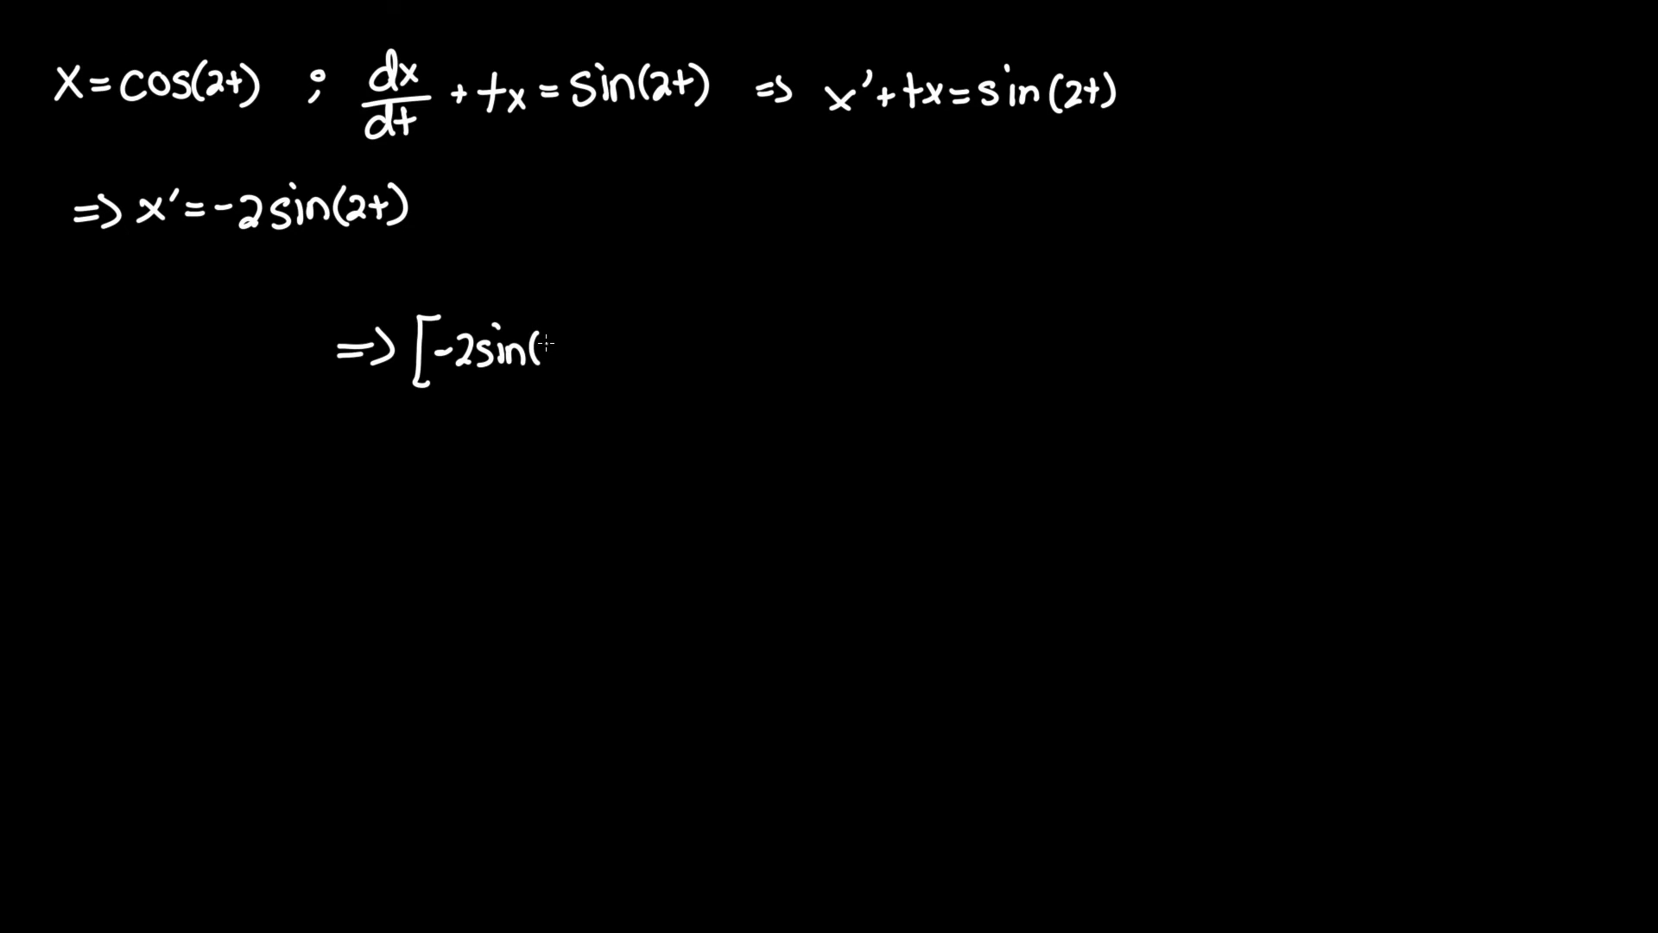
{"action": "type", "text": "2t)]+t"}
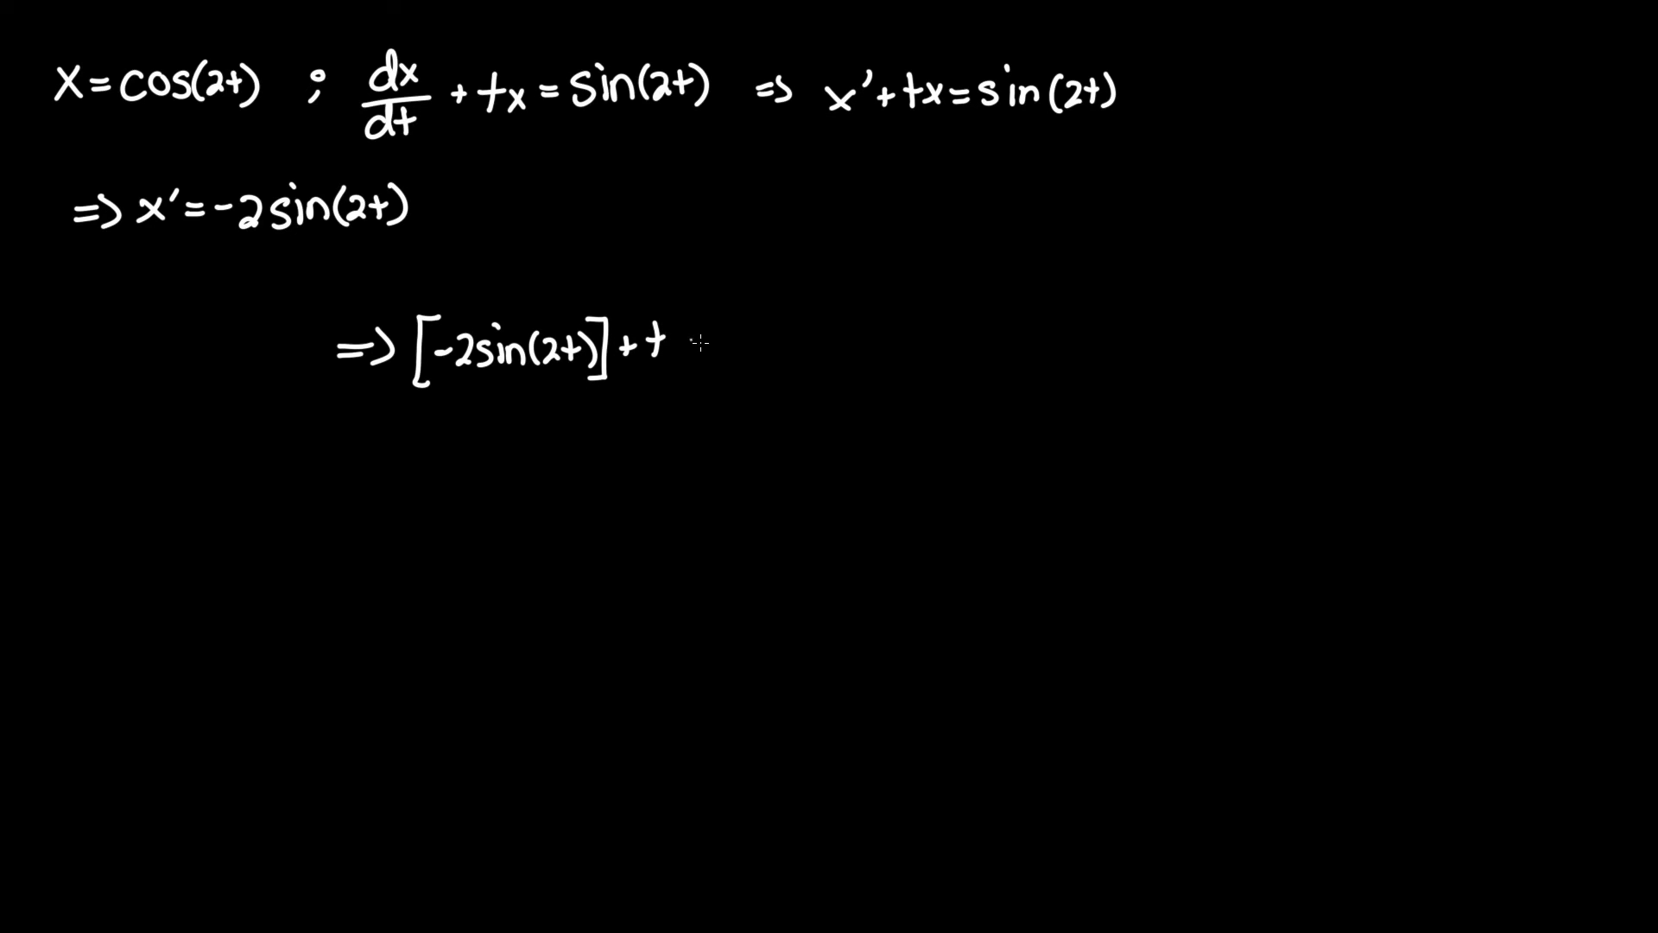
{"action": "type", "text": "cos"}
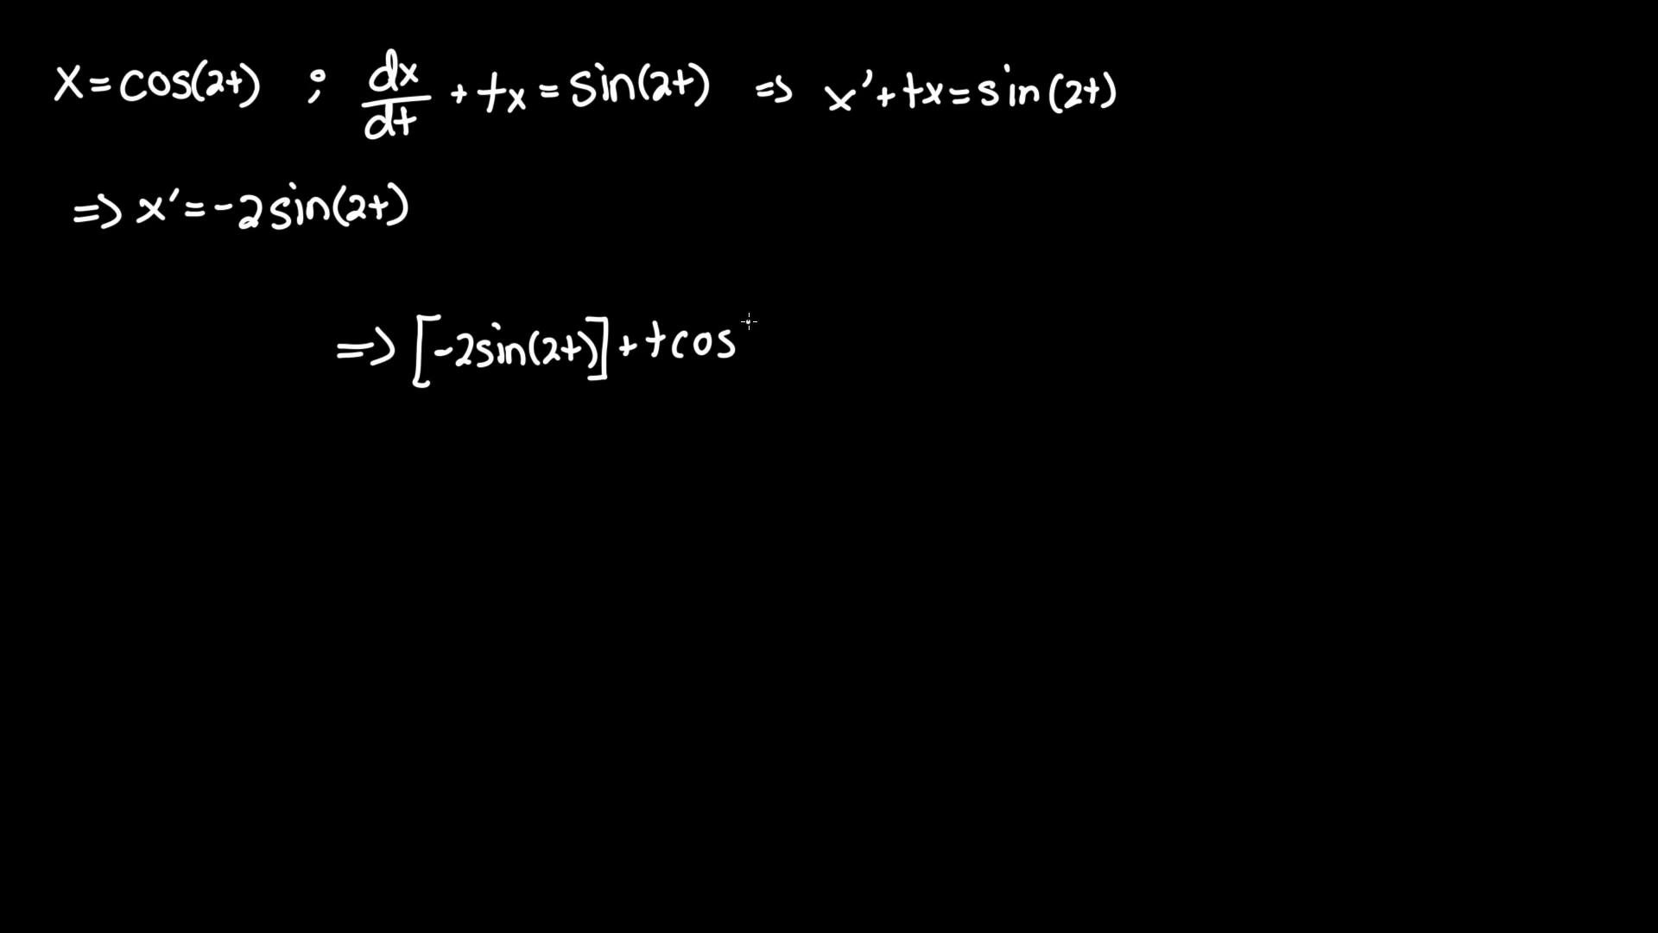
{"action": "type", "text": "(2t)"}
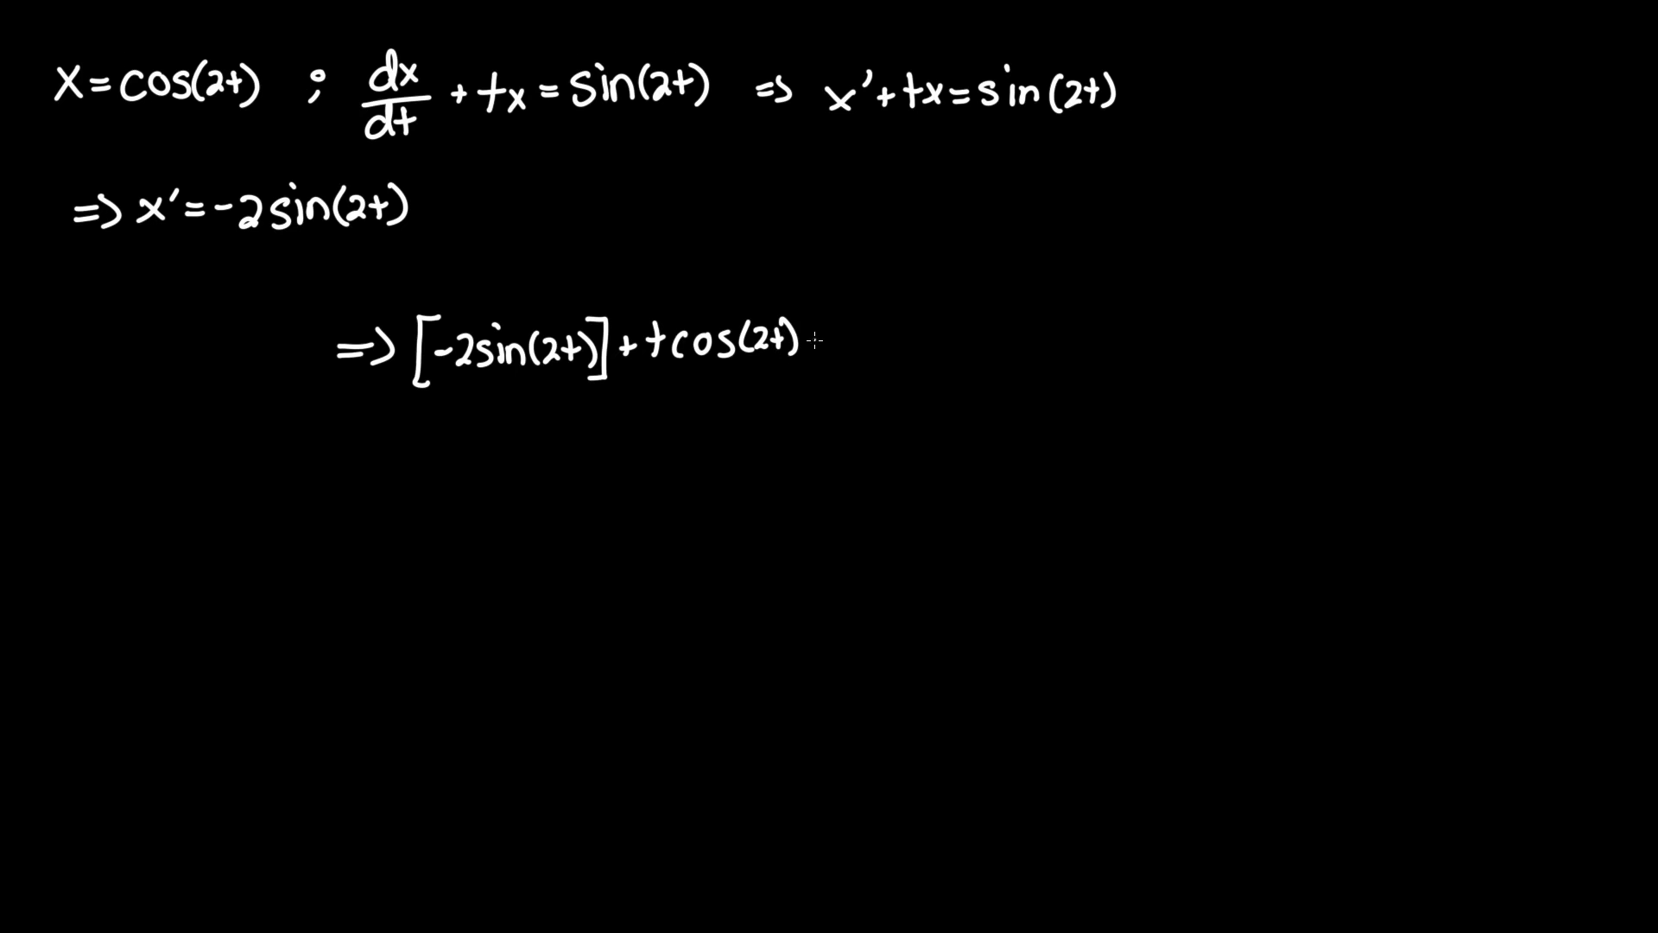
{"action": "type", "text": "=sin"}
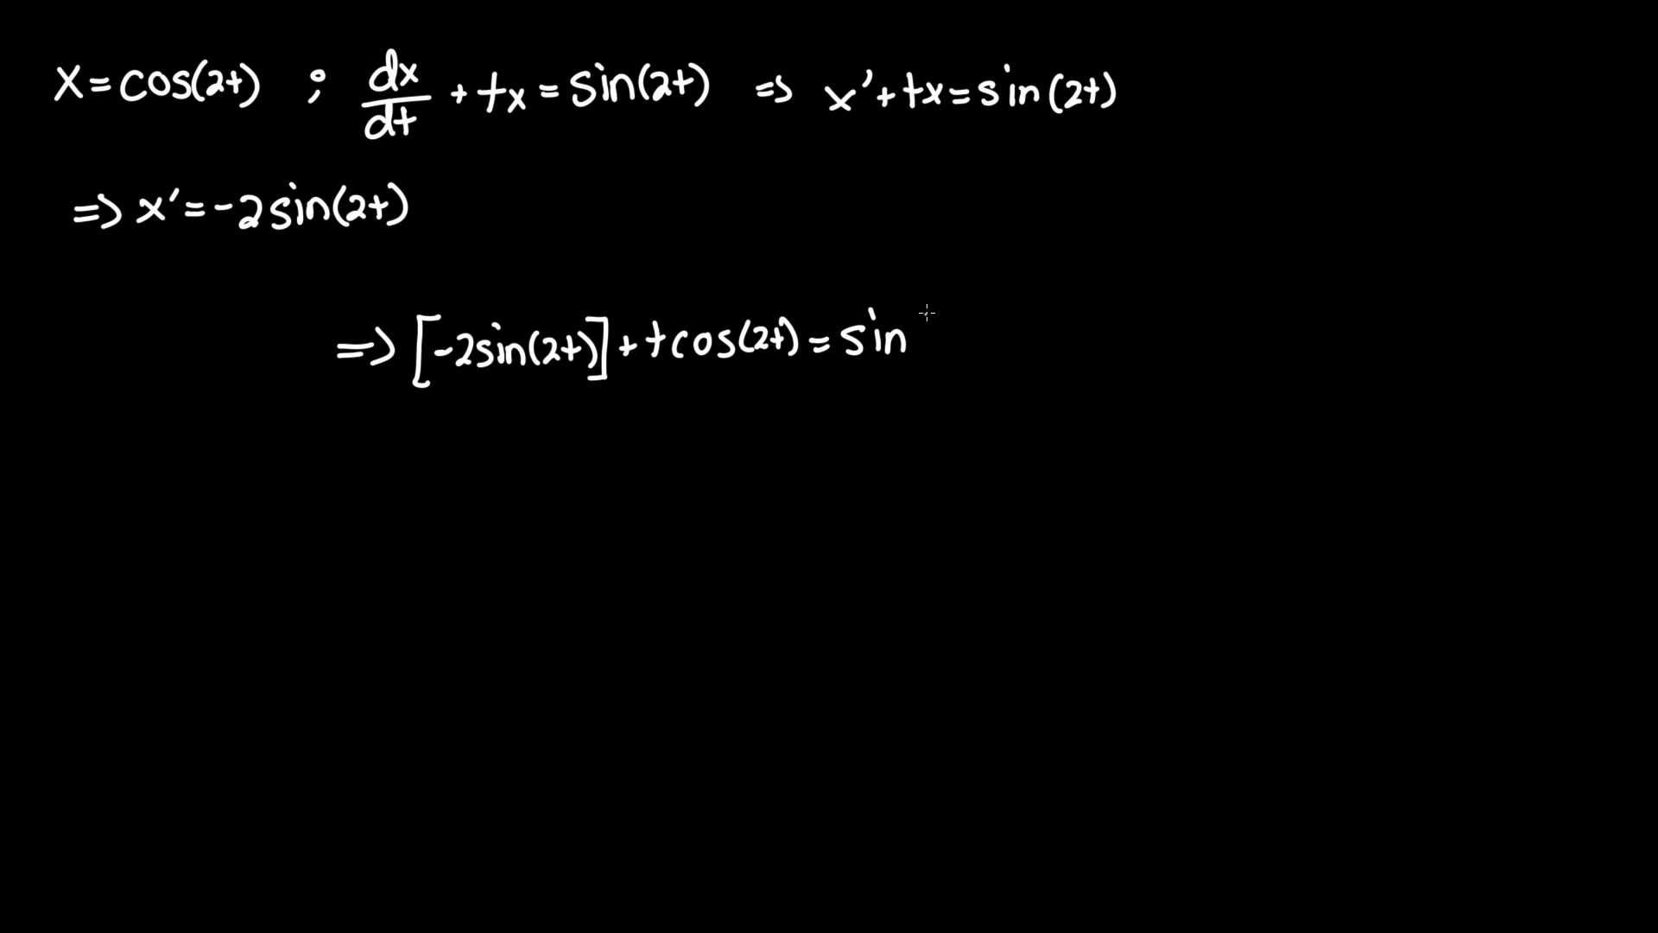
{"action": "type", "text": "(2t)"}
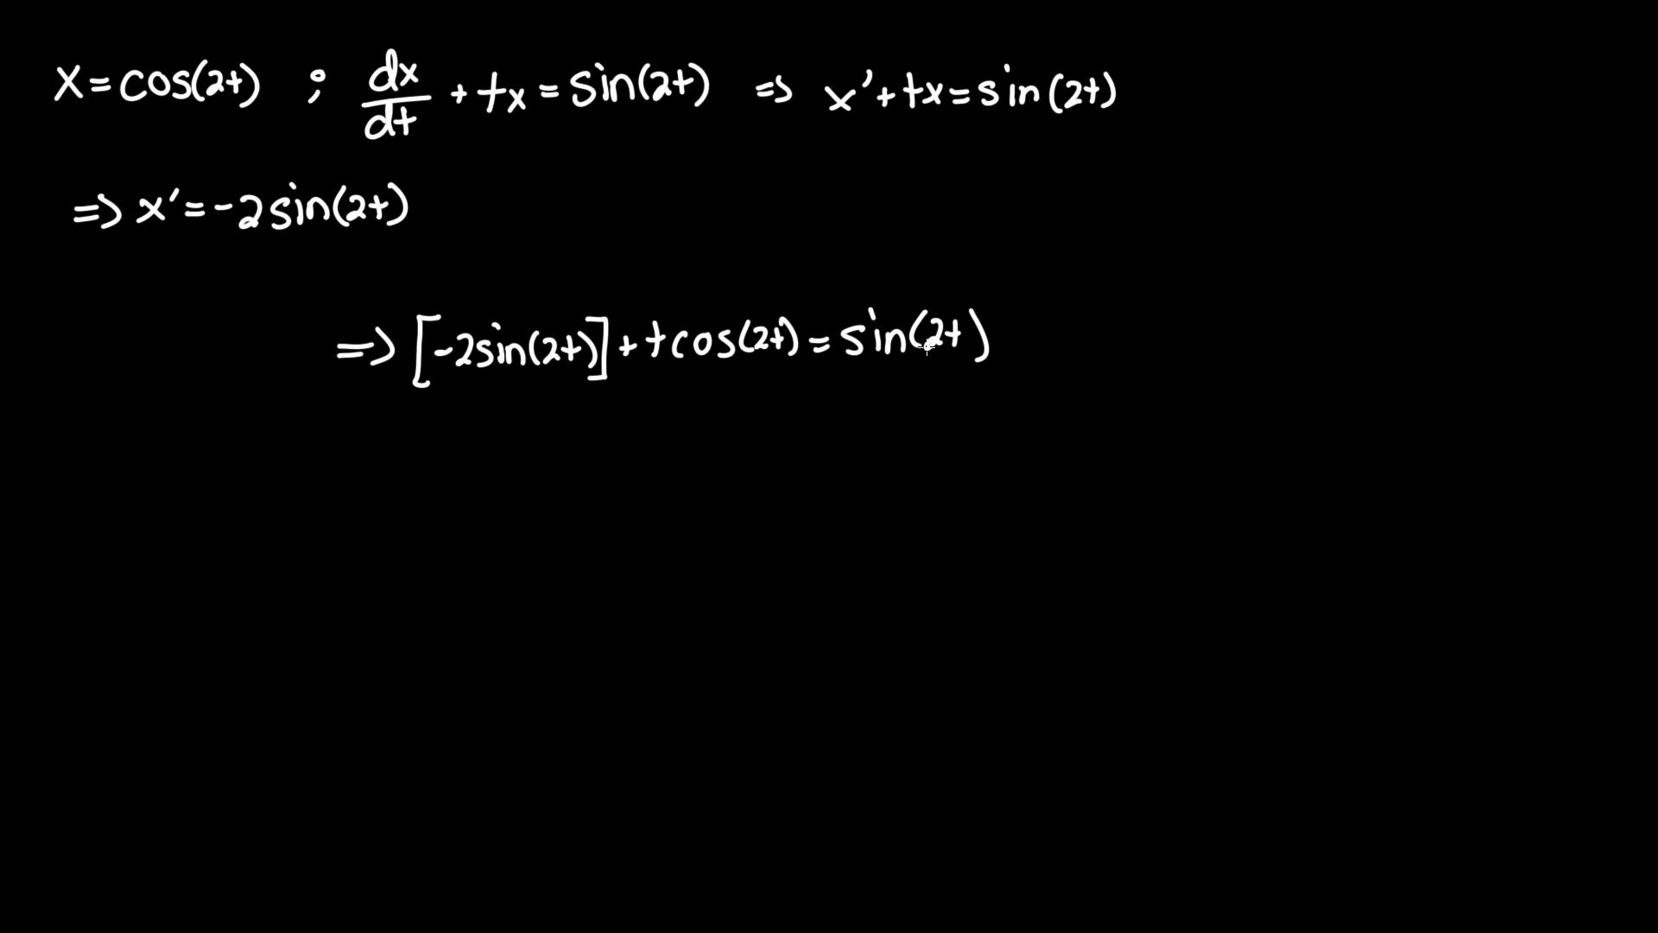
{"action": "mouse_move", "coordinate": [1047, 371]}
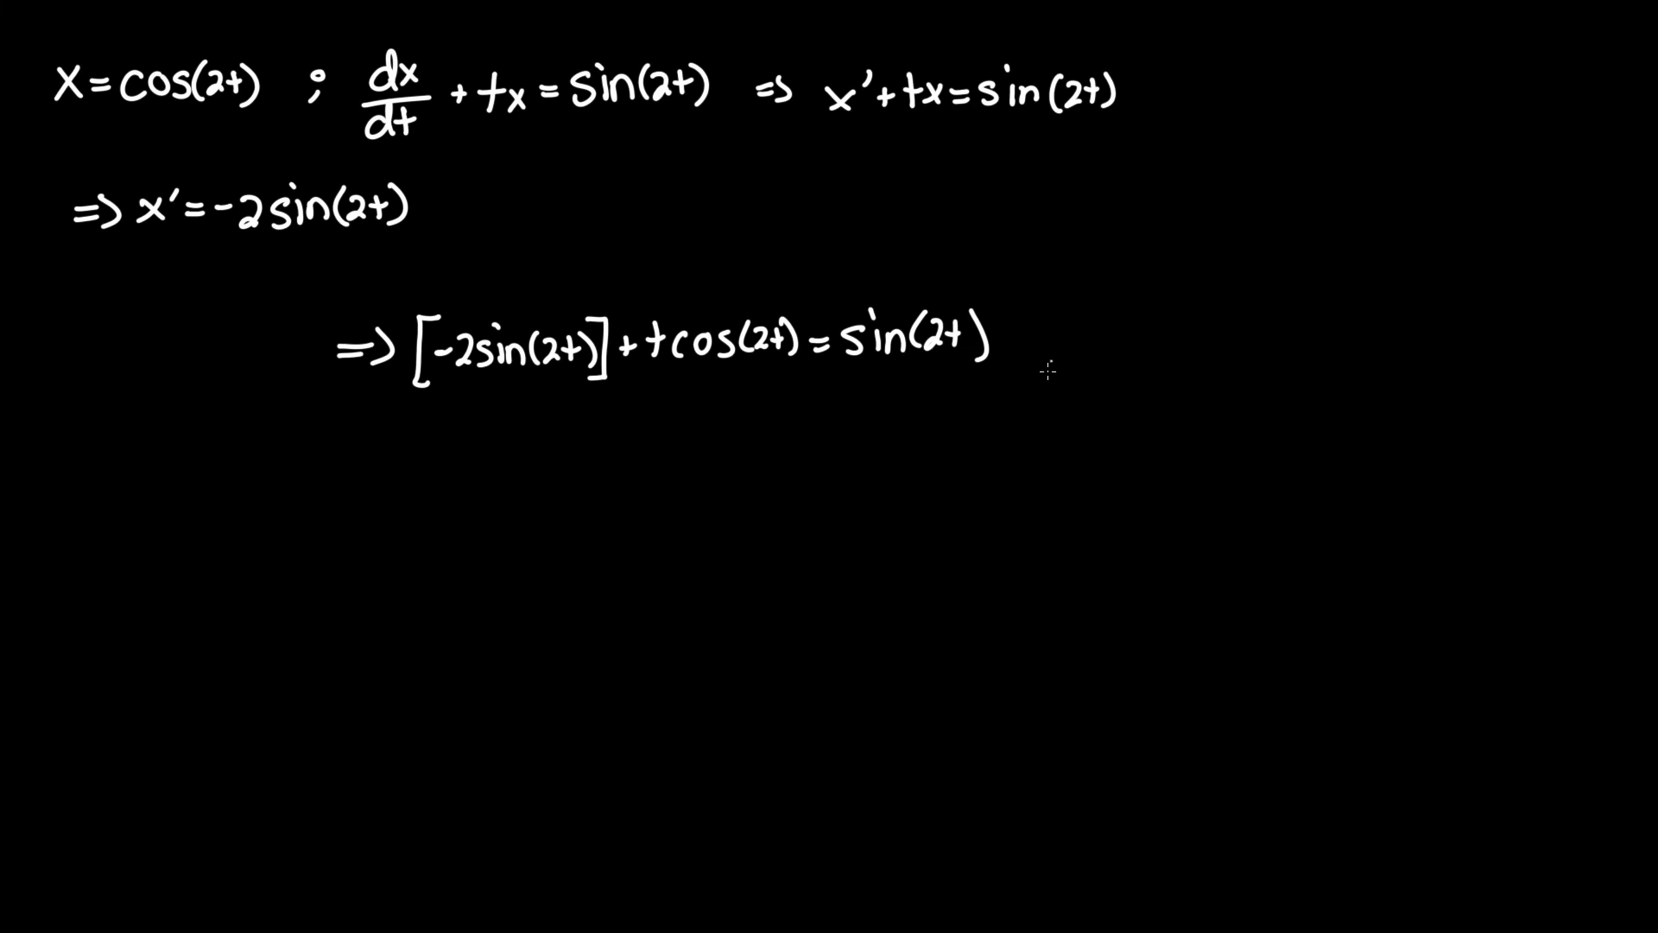
{"action": "mouse_move", "coordinate": [1164, 249]}
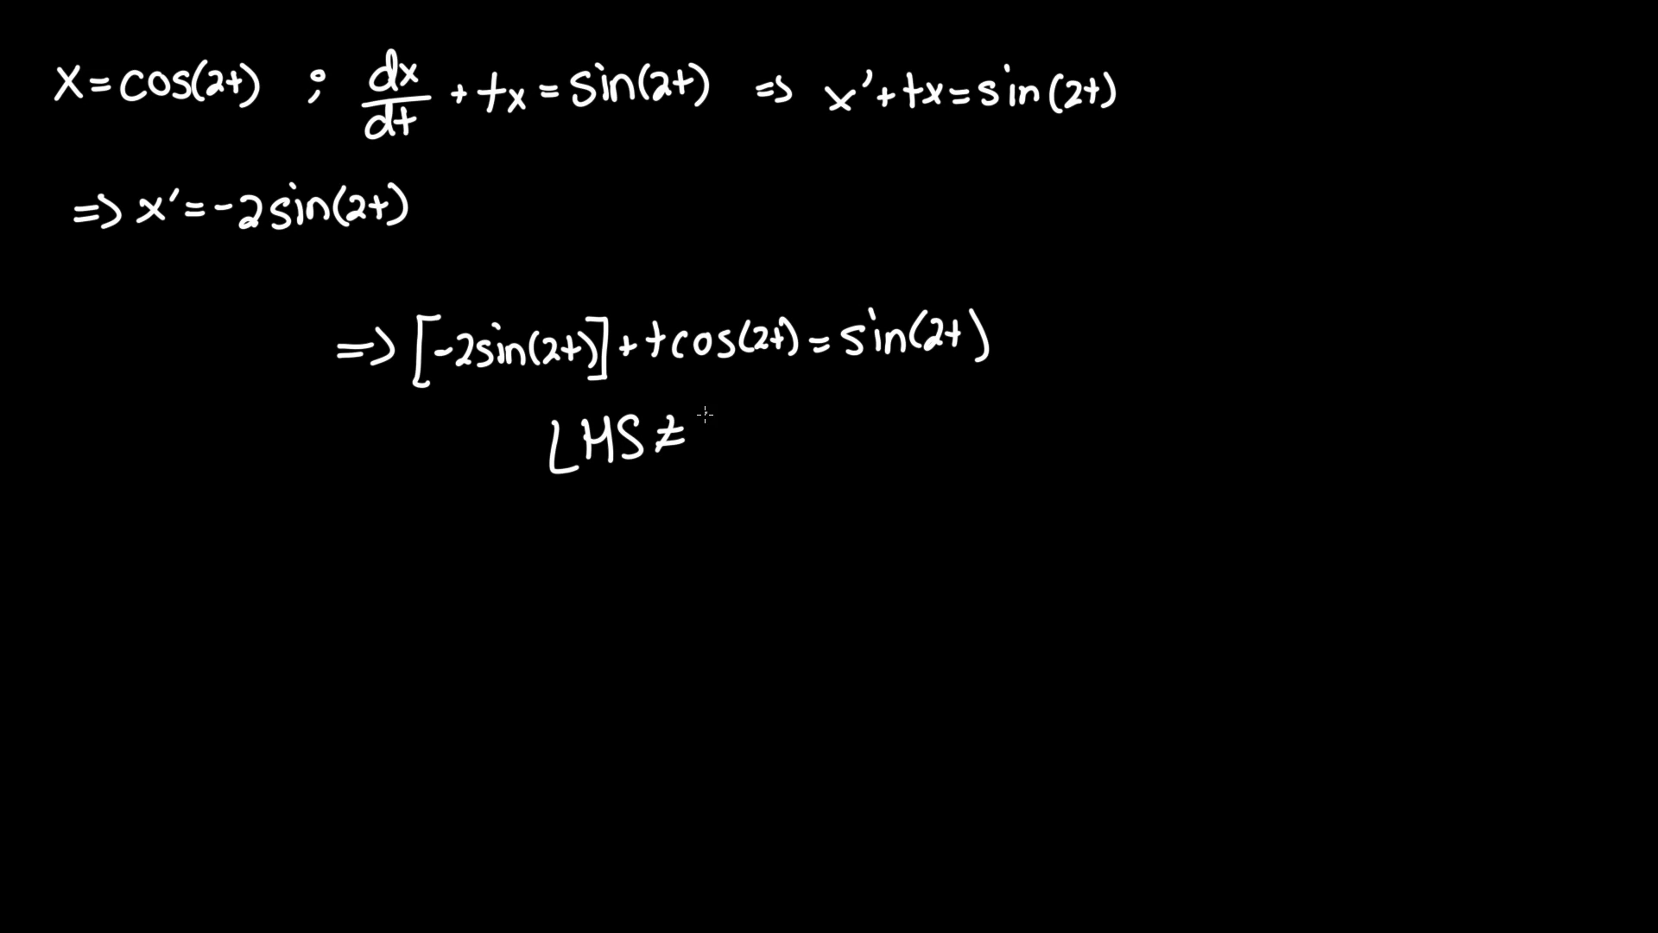
{"action": "type", "text": "RHS"}
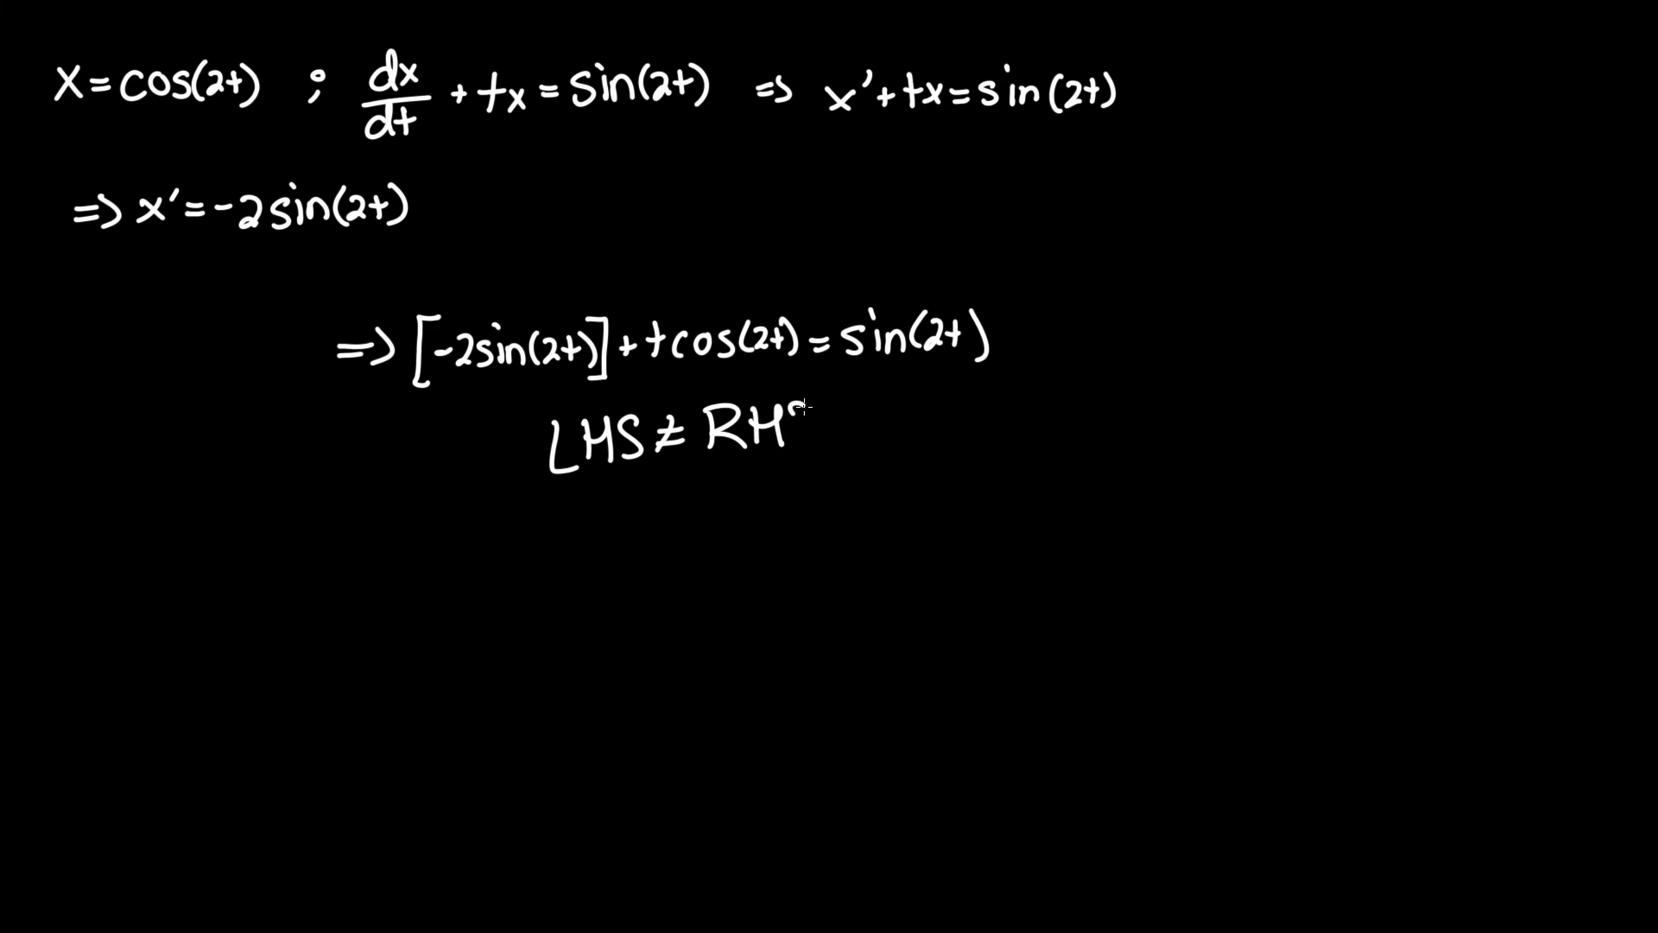